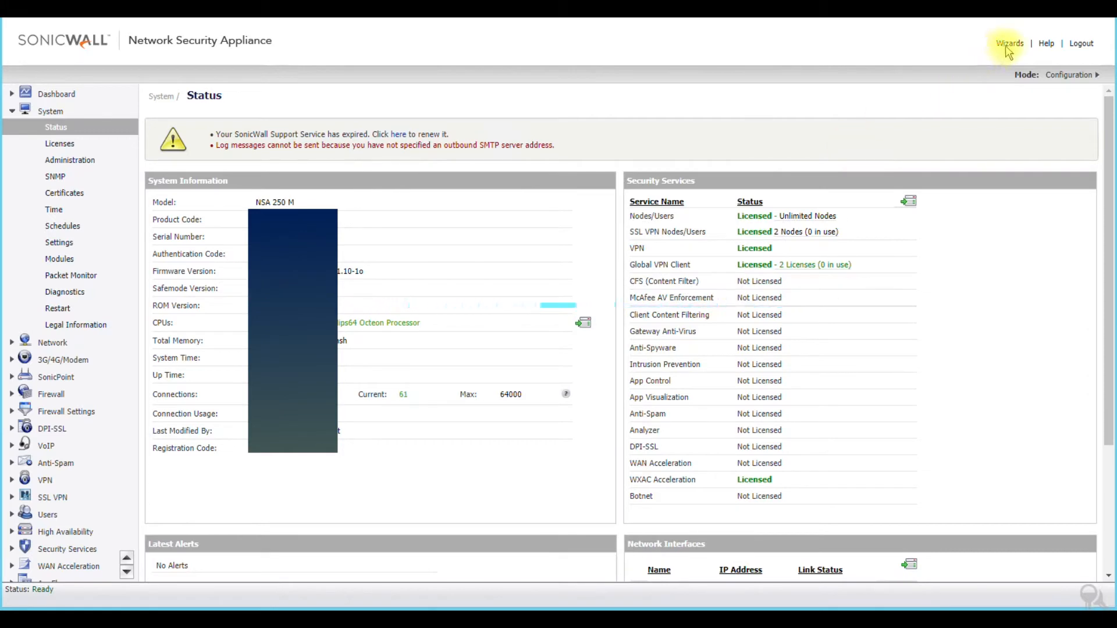
- Choose the Public Server Wizard from the configuration wizards and start it
left_click(1010, 43)
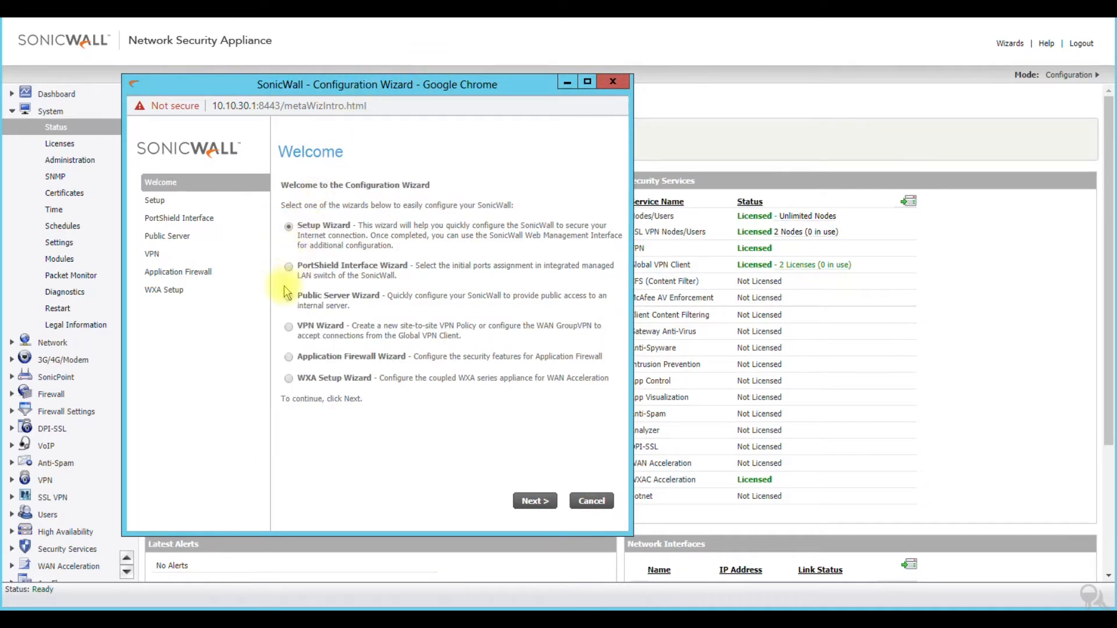
left_click(288, 298)
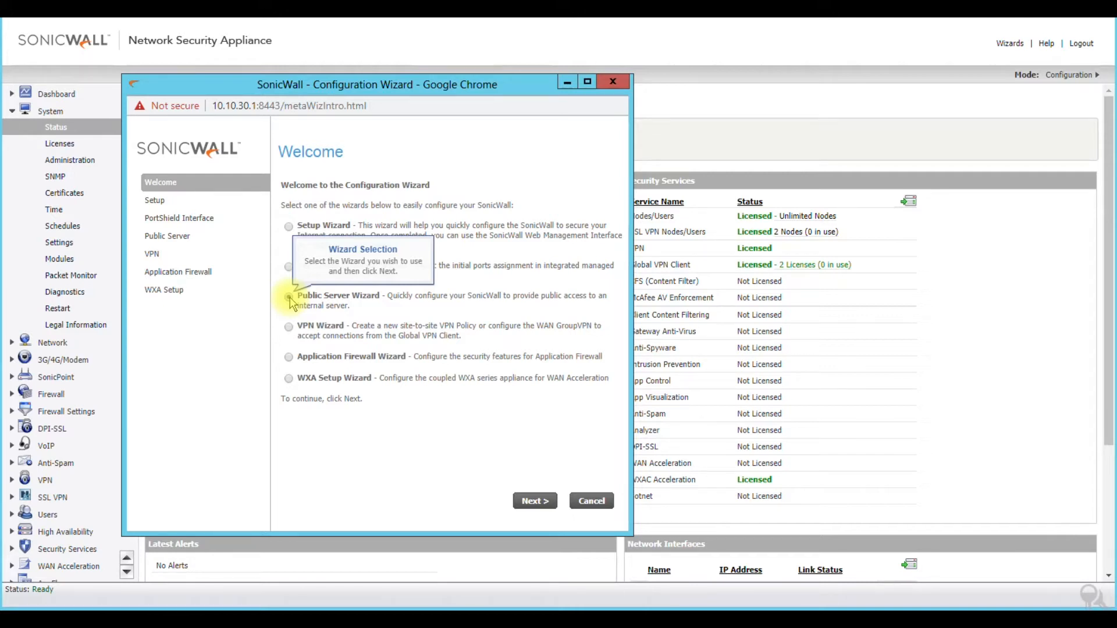
left_click(288, 295)
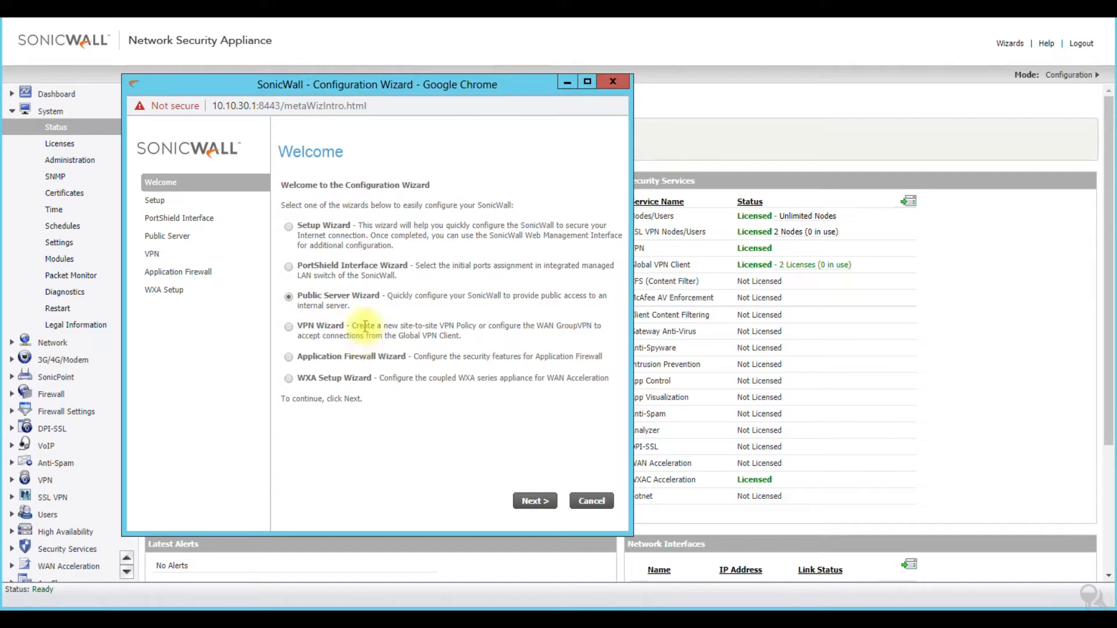
mouse_move(407, 306)
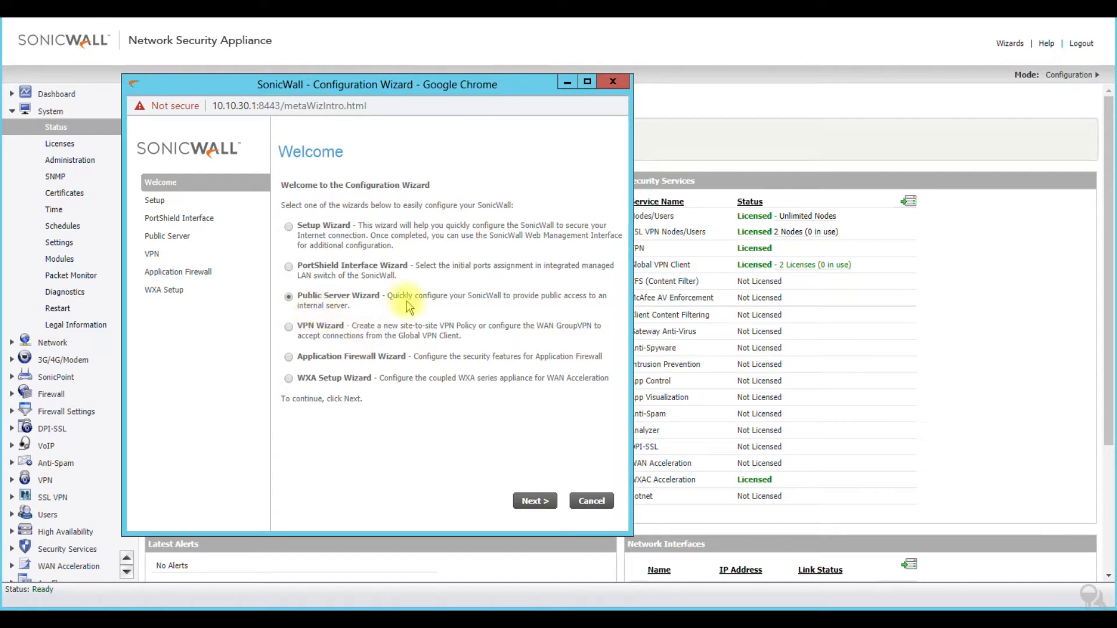
left_click(534, 501)
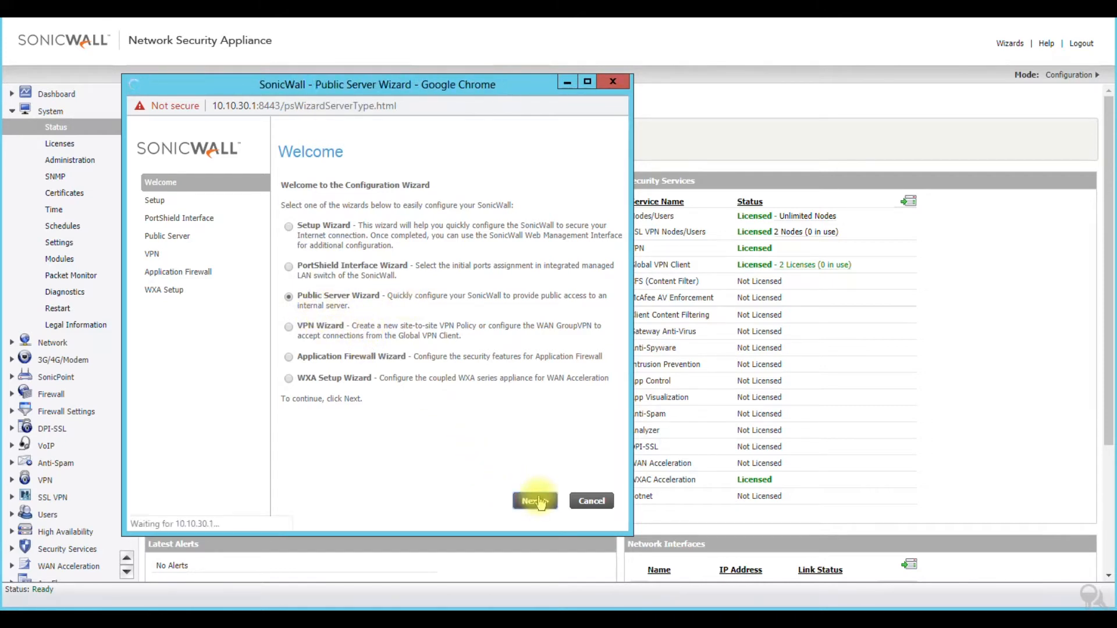
- Set the server type to Other and choose Create new service from the Services list
left_click(534, 501)
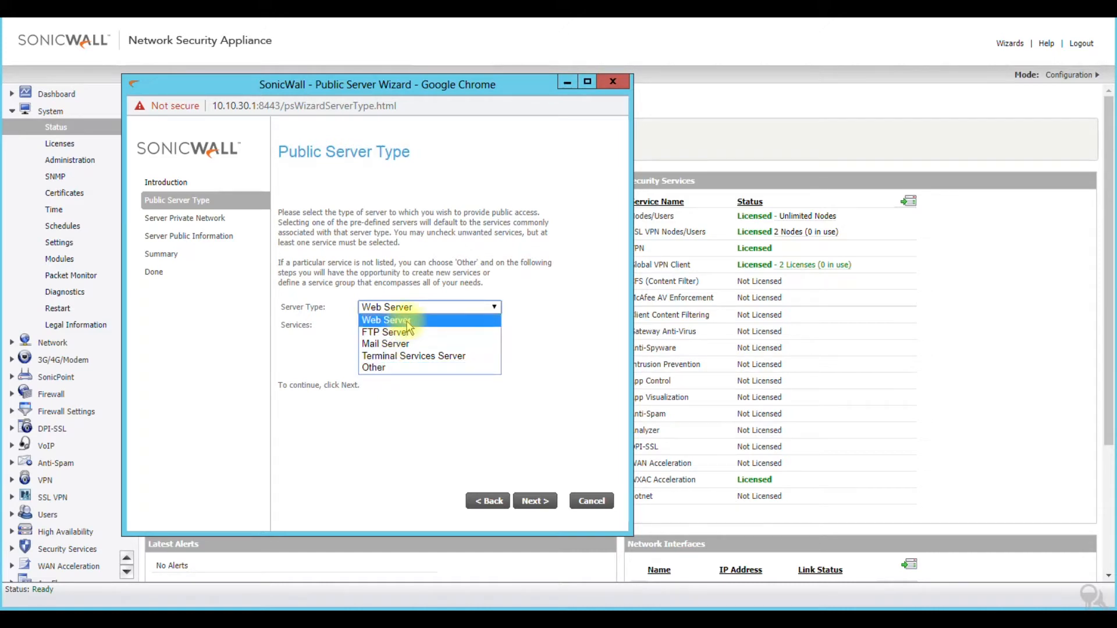
mouse_move(408, 333)
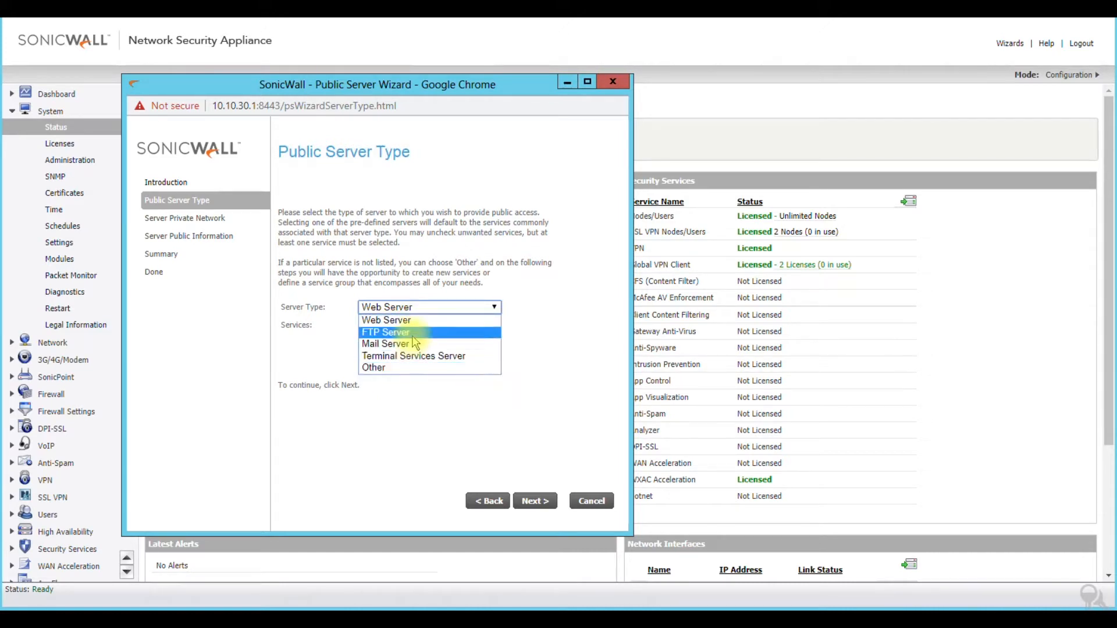
mouse_move(451, 358)
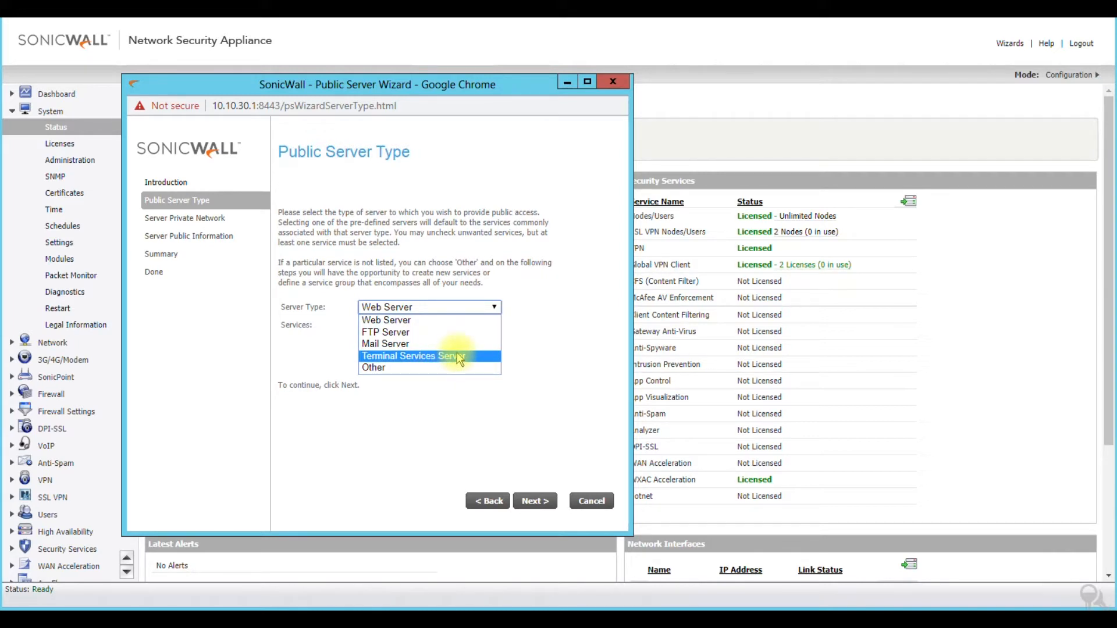
left_click(374, 368)
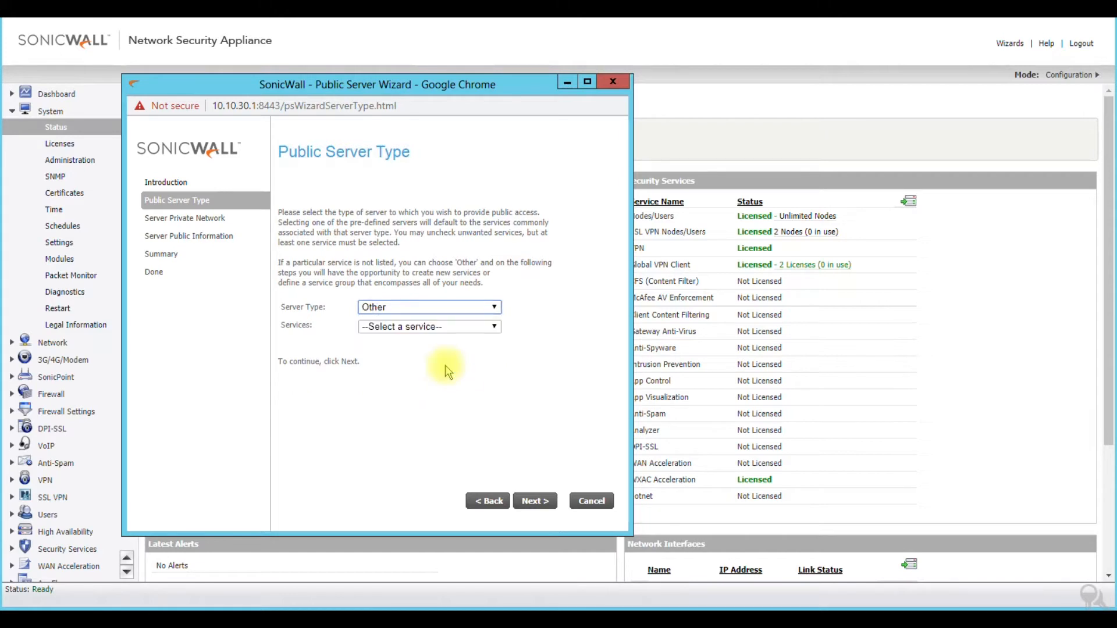
left_click(429, 327)
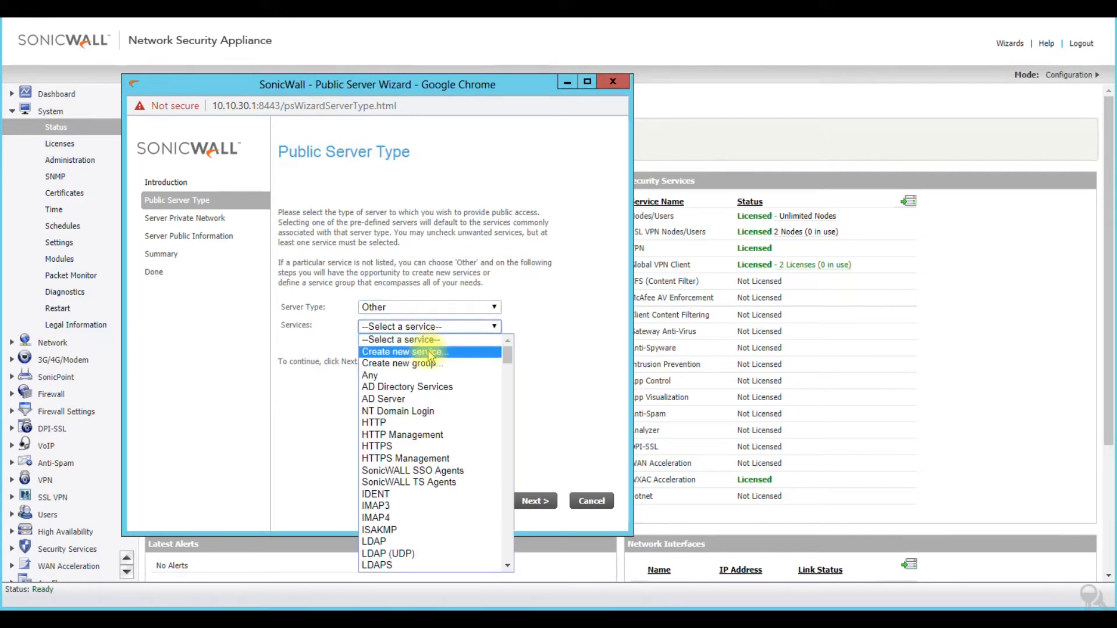
left_click(402, 351)
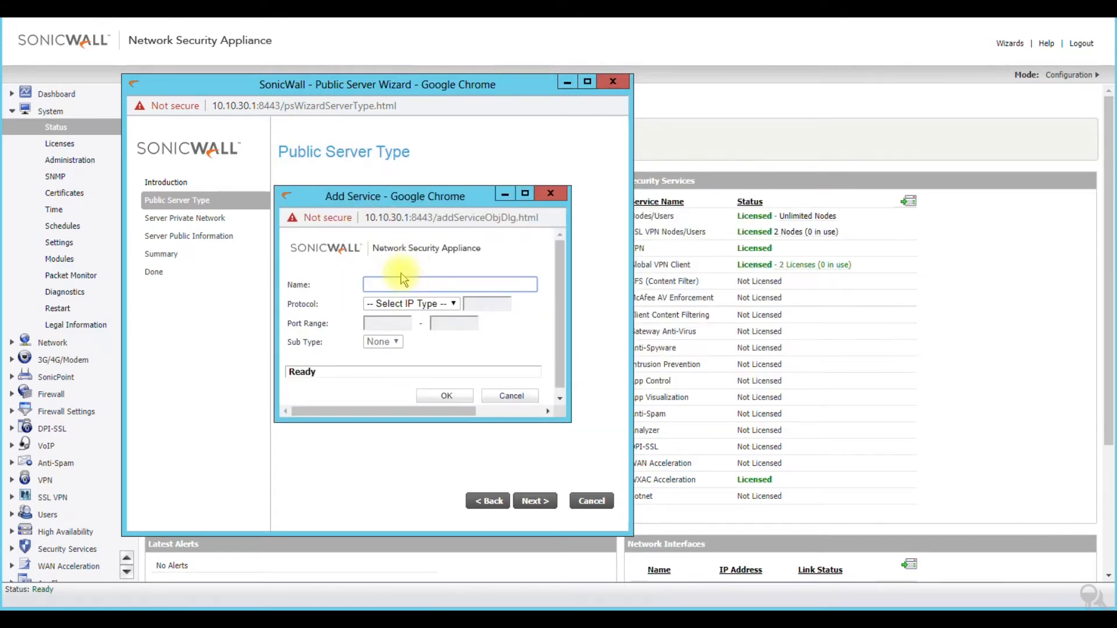
- Add a service named SecureRDP using TCP port 40781 and save it
type("SecureR")
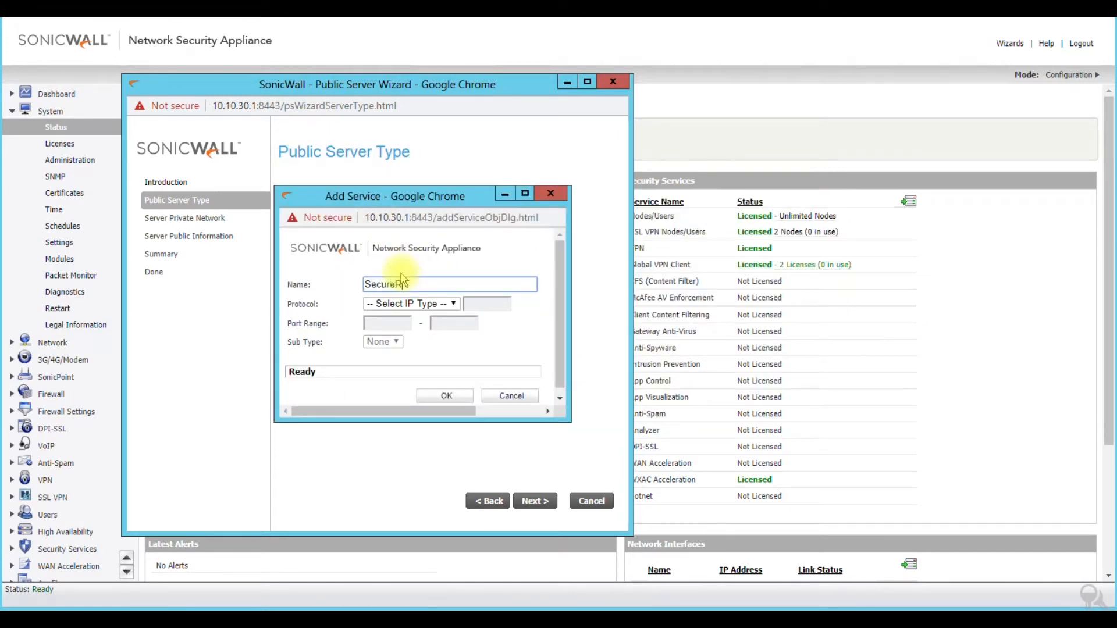
left_click(411, 304)
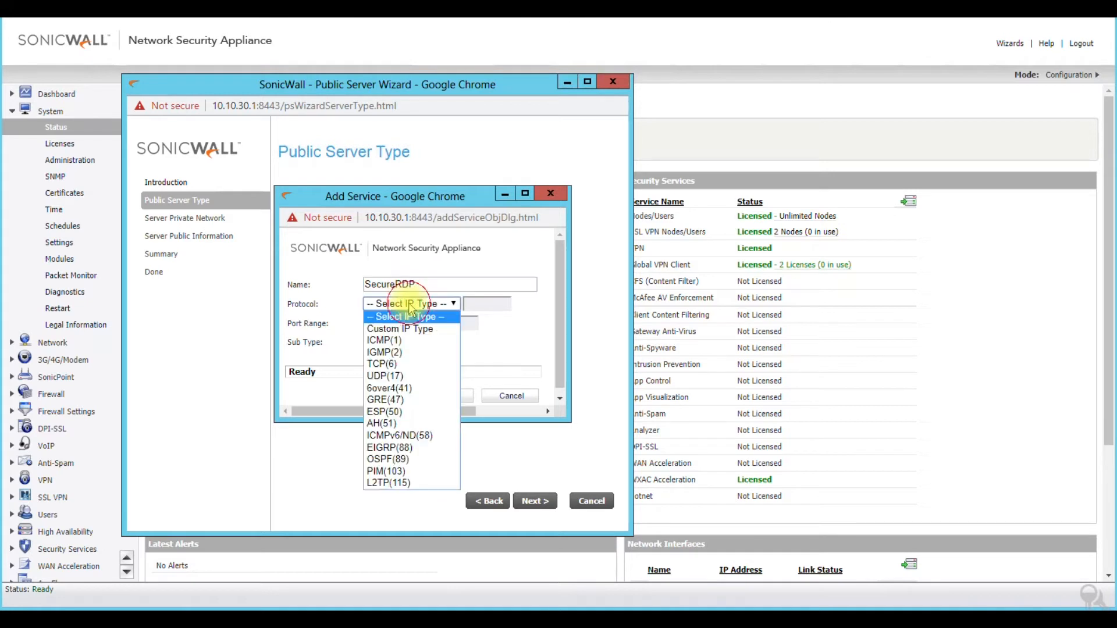
left_click(382, 363)
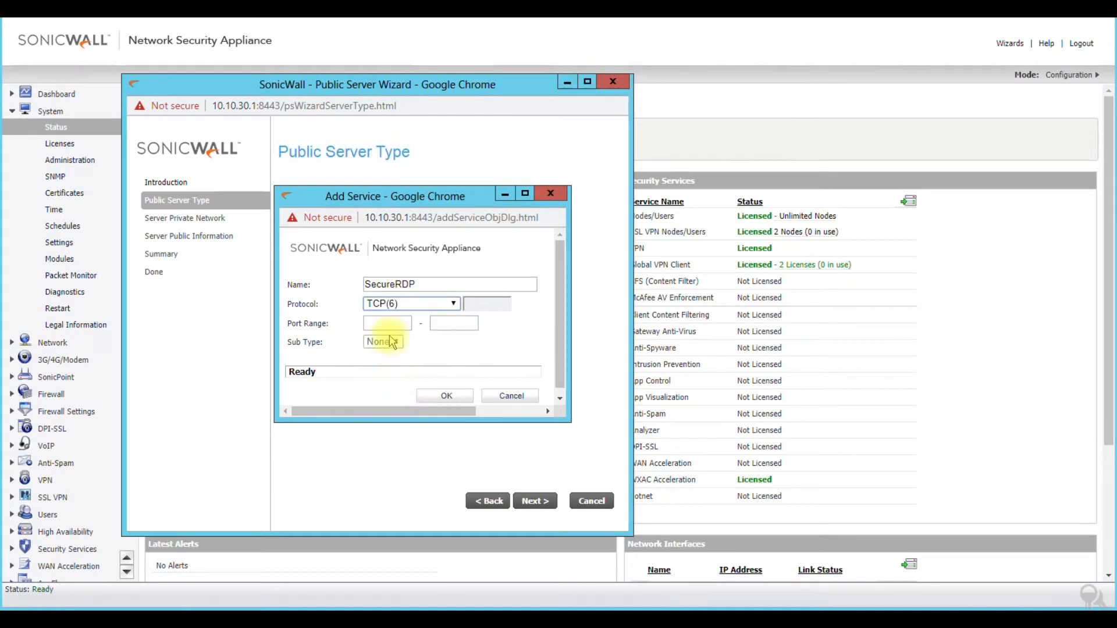
left_click(387, 323)
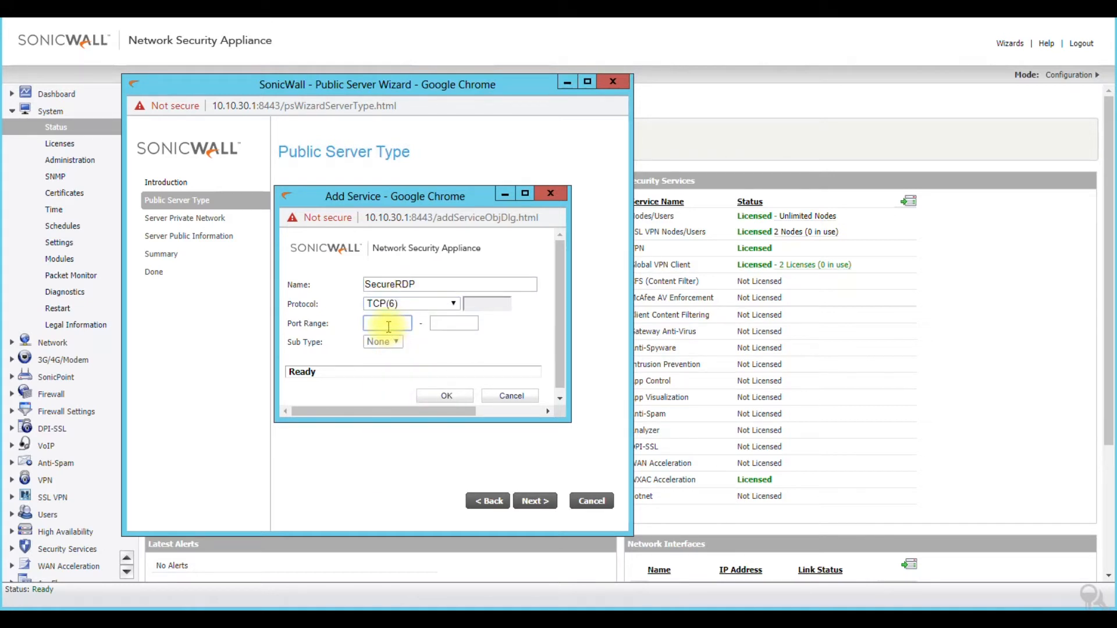
type("4078")
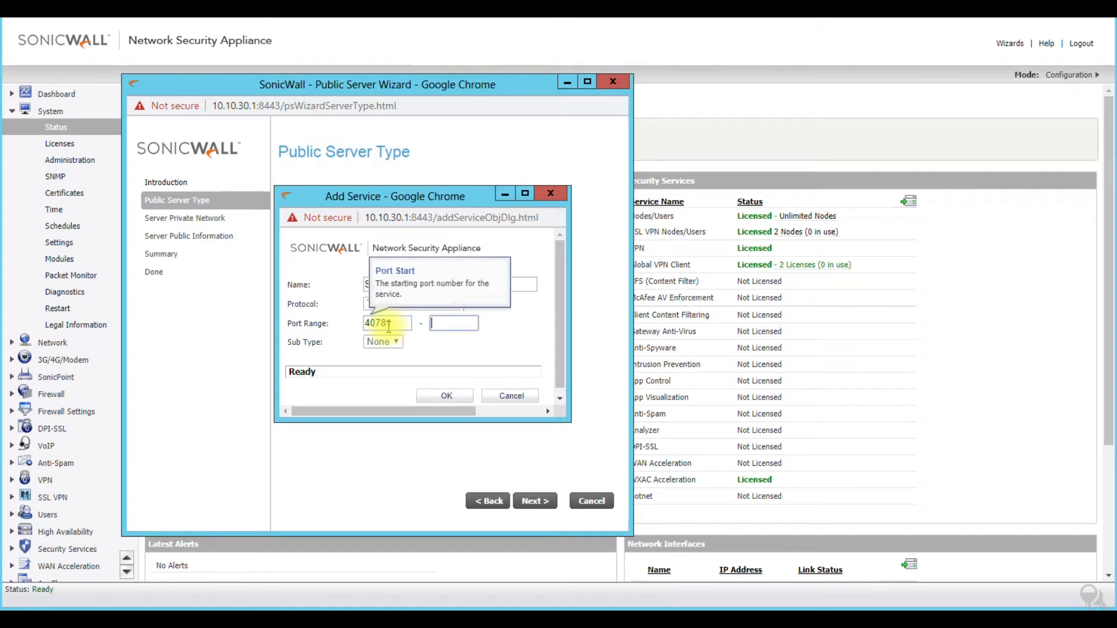
type("40781")
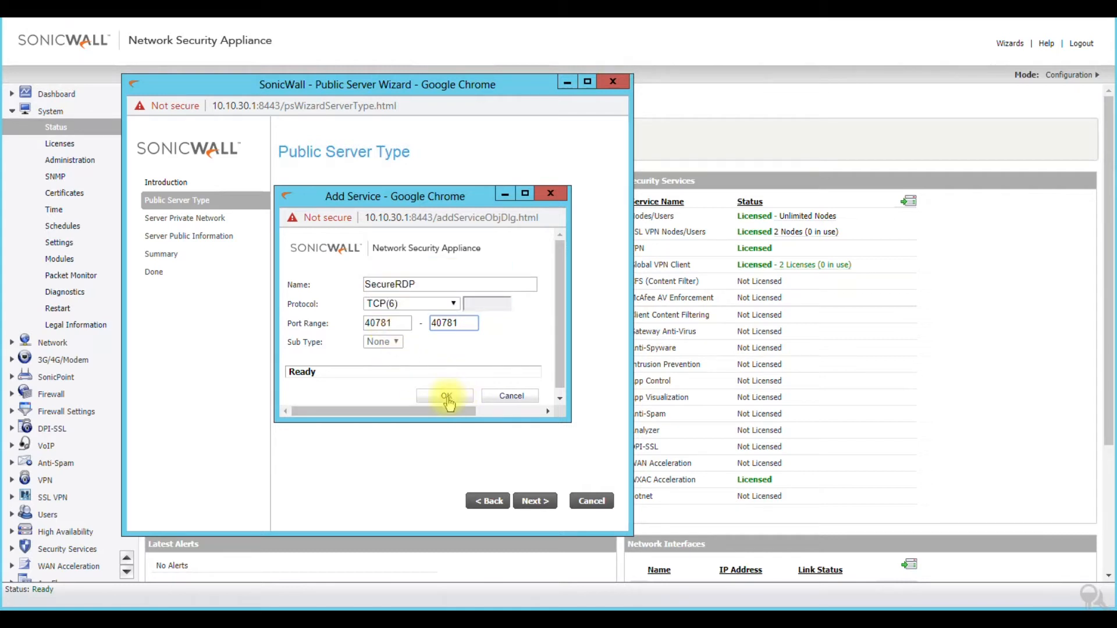
left_click(445, 397)
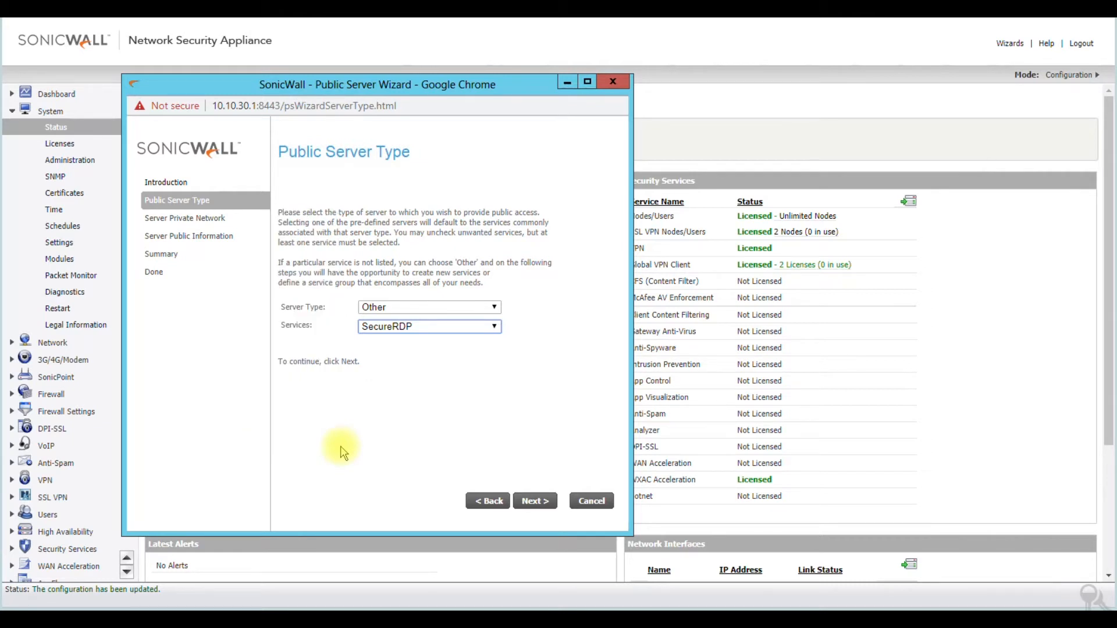
mouse_move(352, 331)
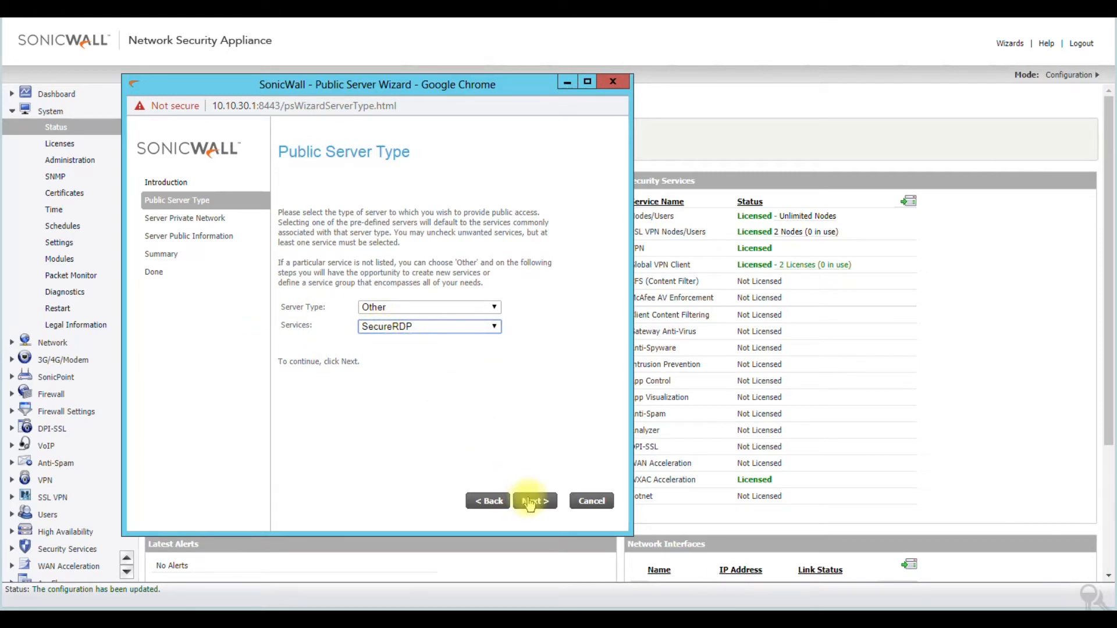
- Enter server name serverRDP and private IP 10.10.30.25, then continue
left_click(534, 501)
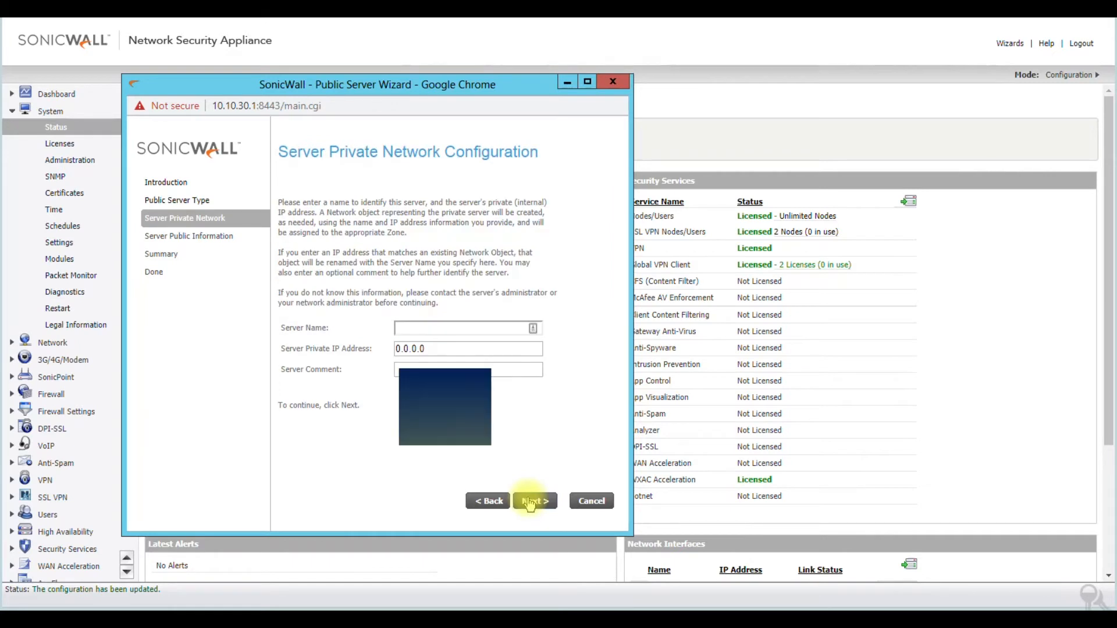
left_click(462, 328)
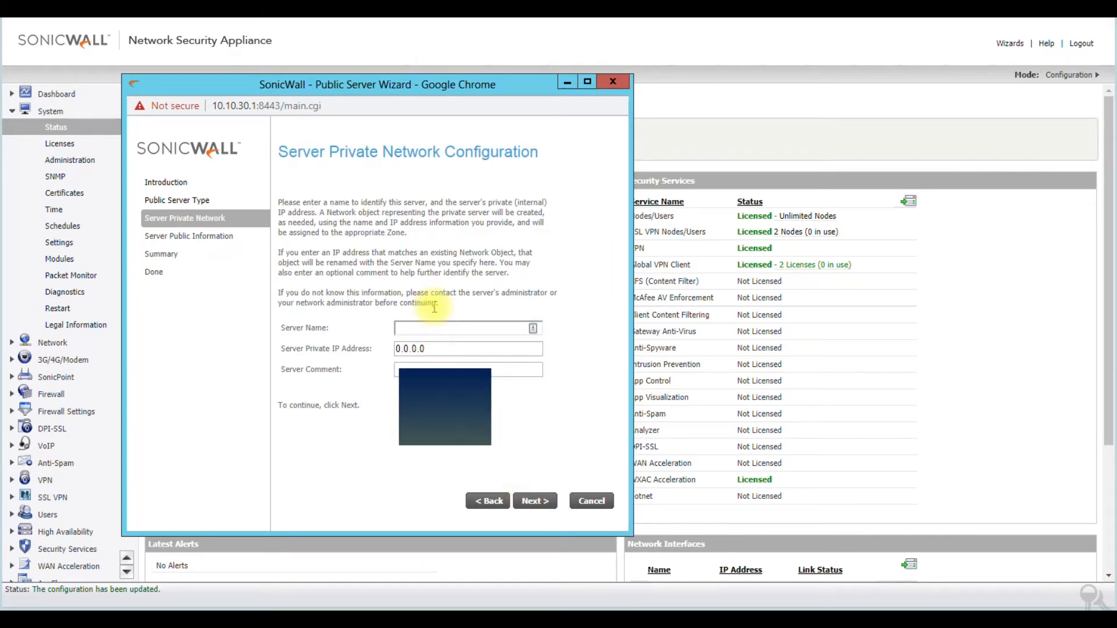
type("s")
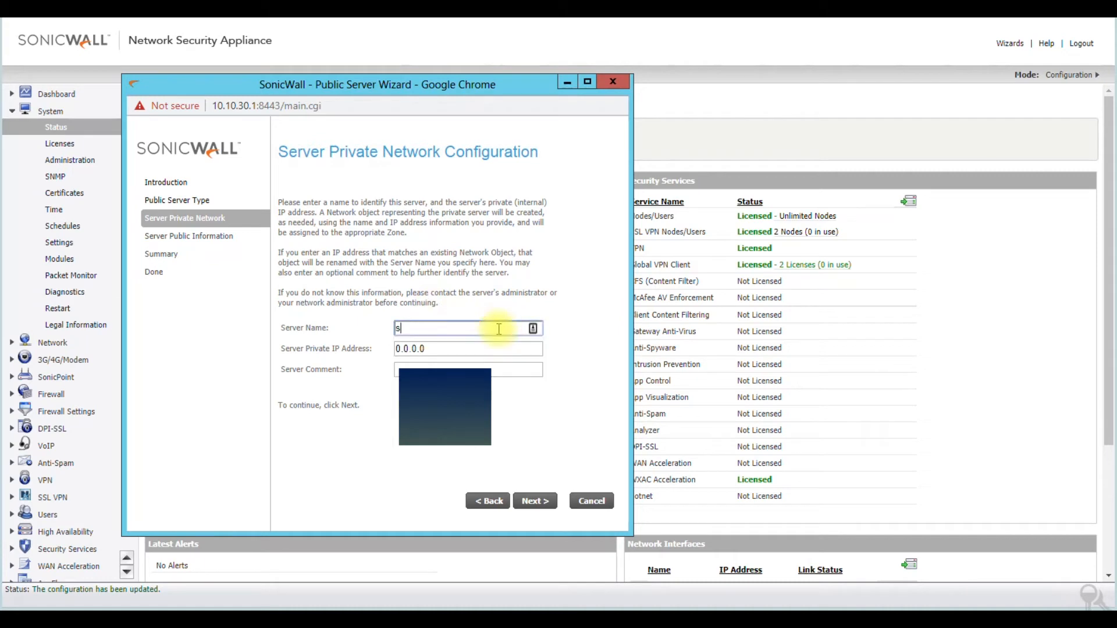
type("erver")
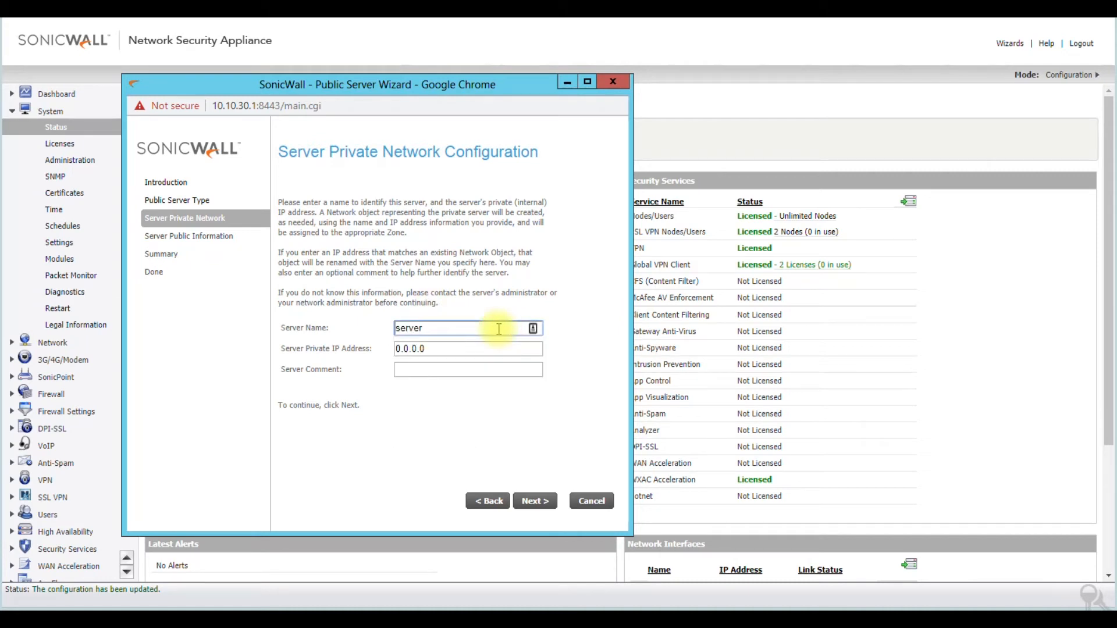
type("RDP")
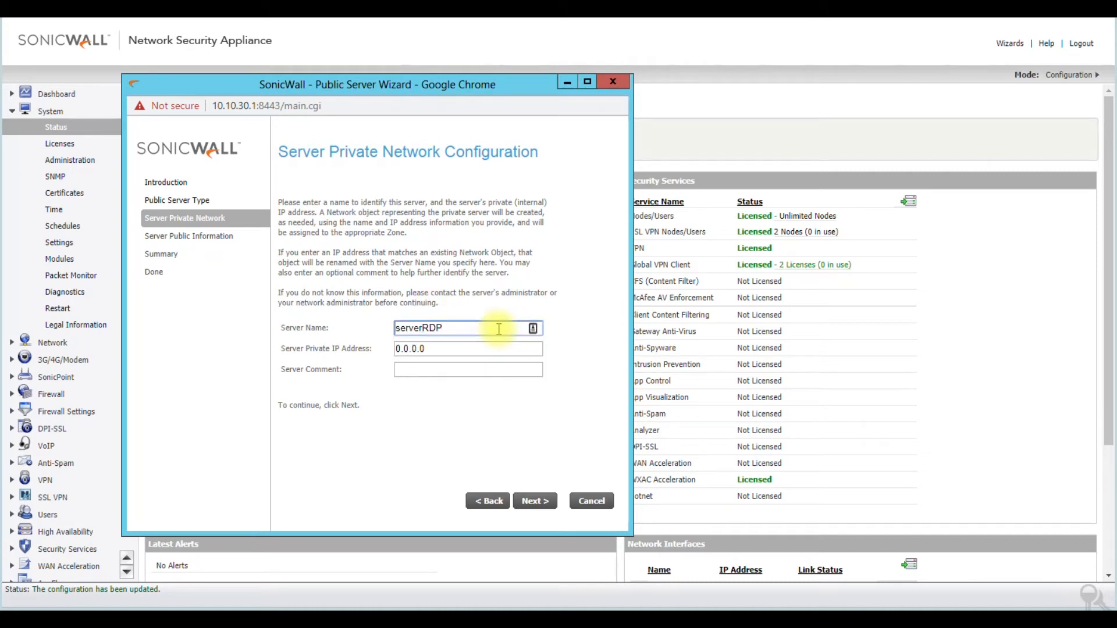
left_click(468, 348)
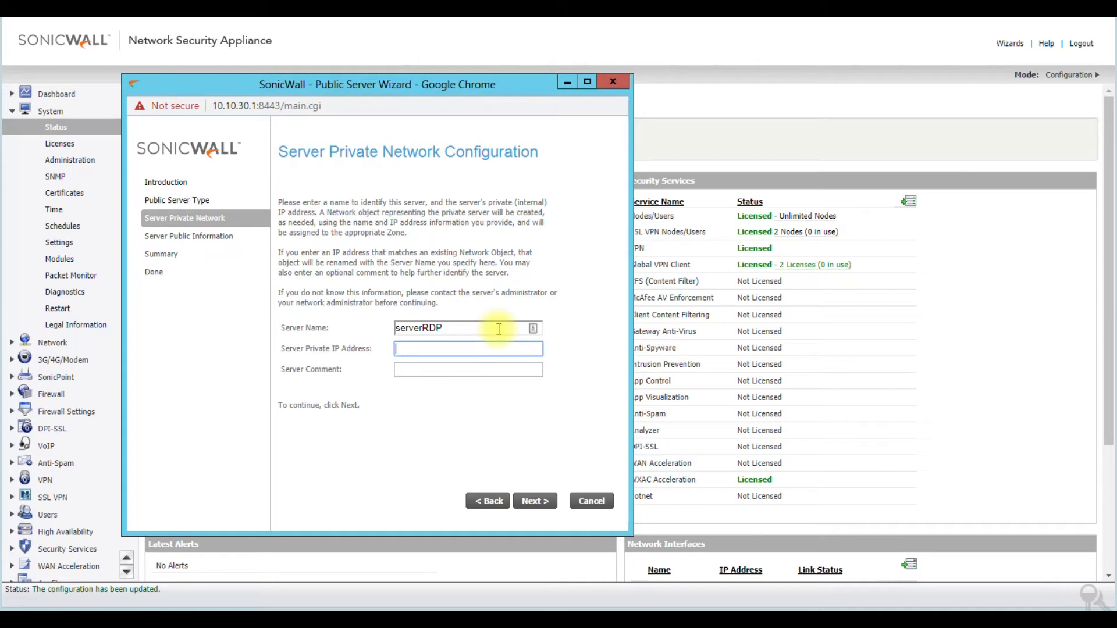
type("10.10.30.25")
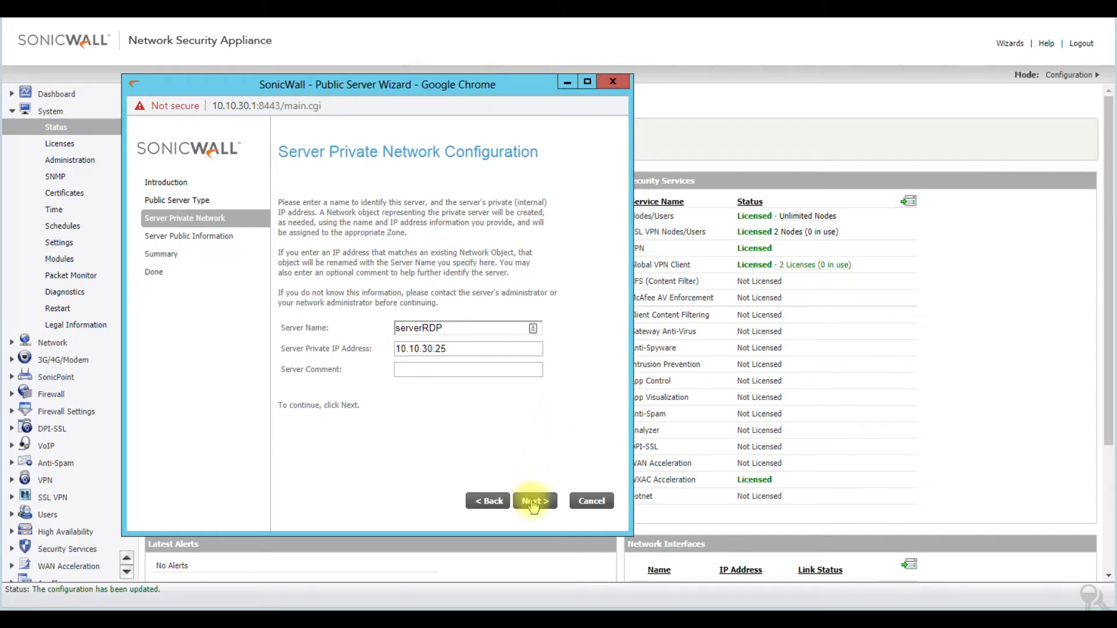
left_click(534, 501)
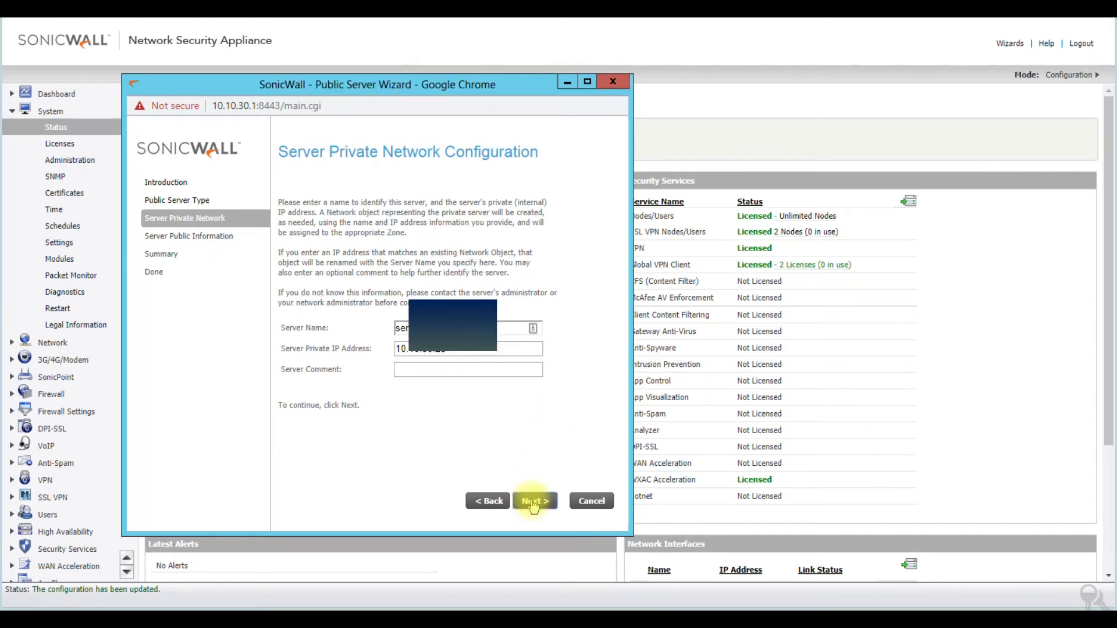
- Accept the default public IP address and advance to the summary
left_click(535, 501)
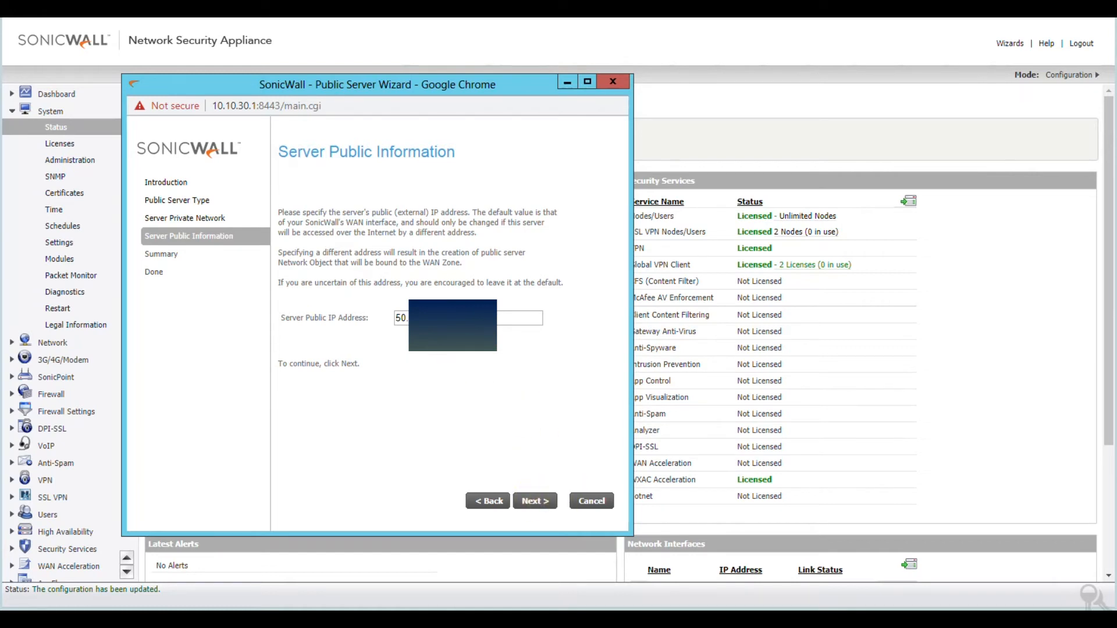
mouse_move(422, 362)
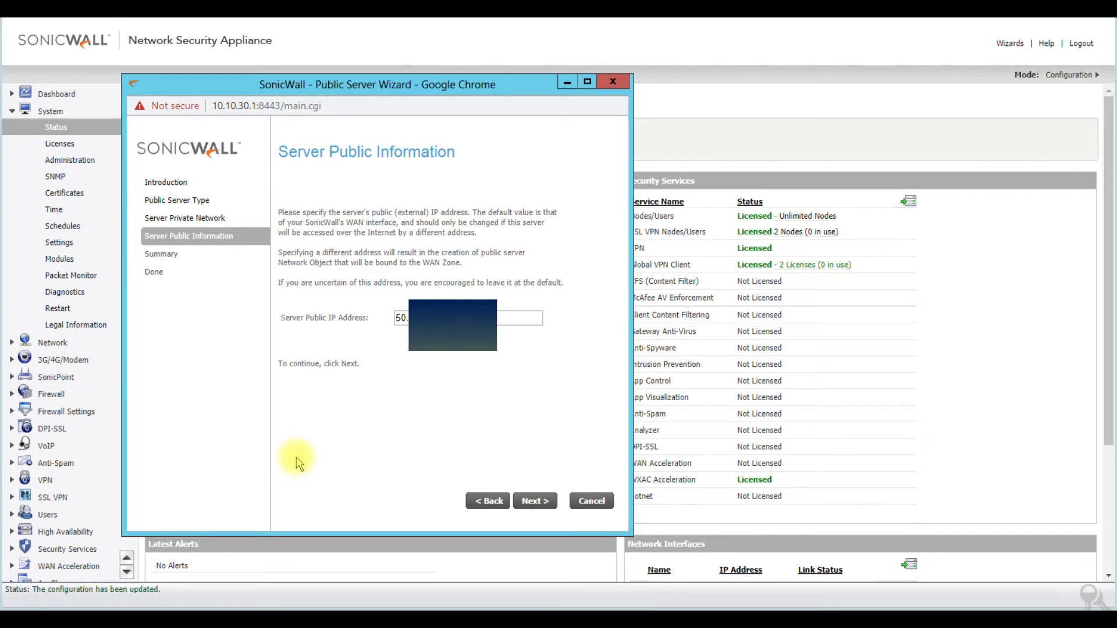
mouse_move(517, 493)
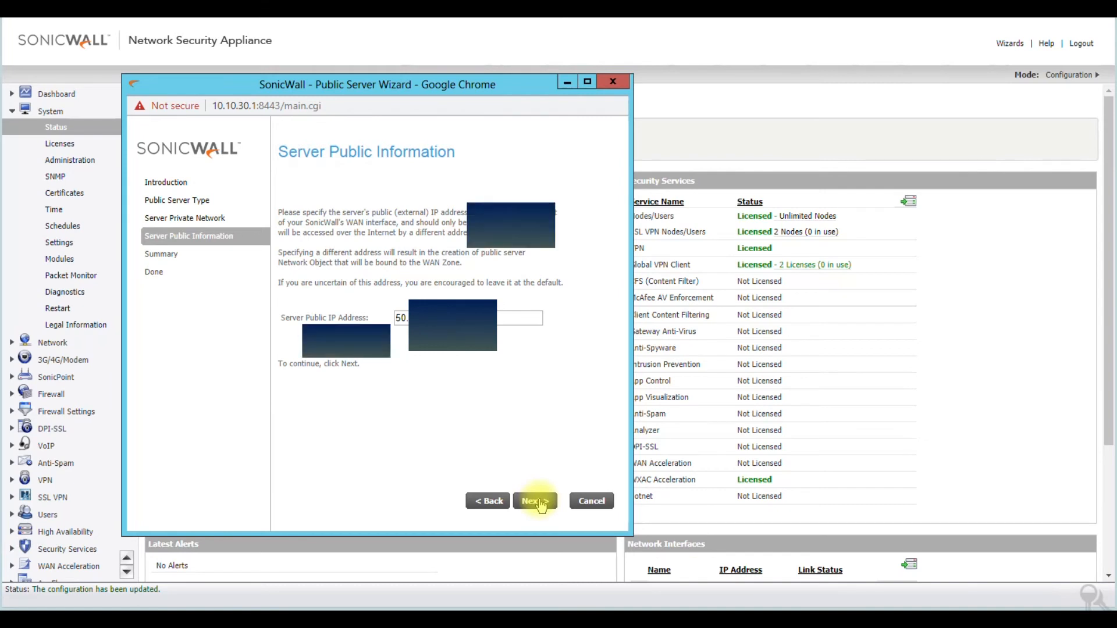
left_click(535, 501)
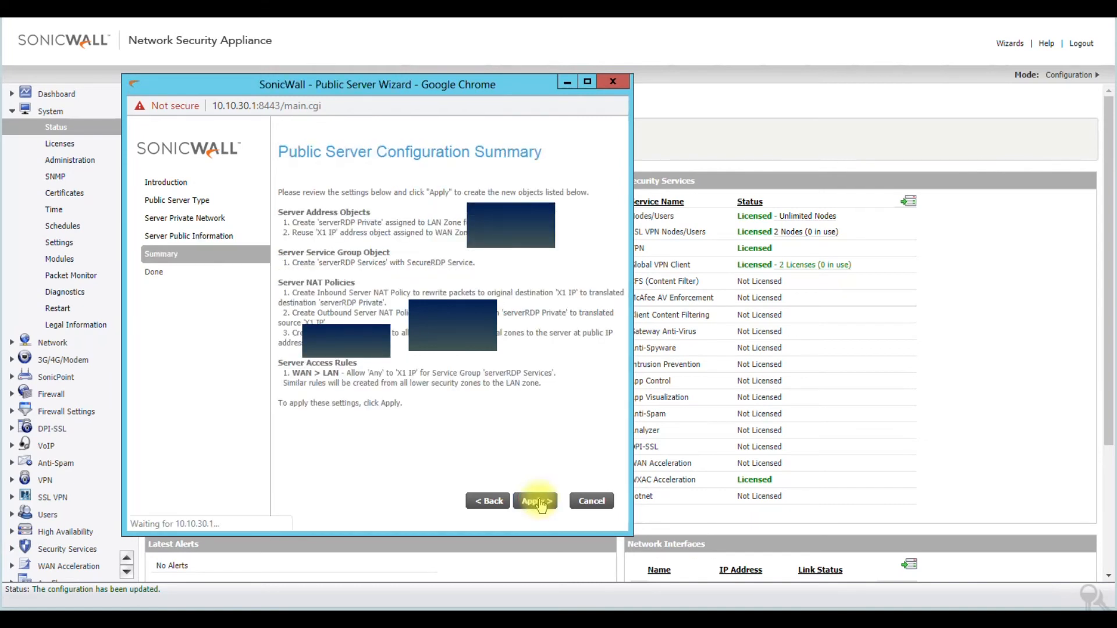
- Apply the serverRDP public server configuration and close the completed wizard
left_click(535, 501)
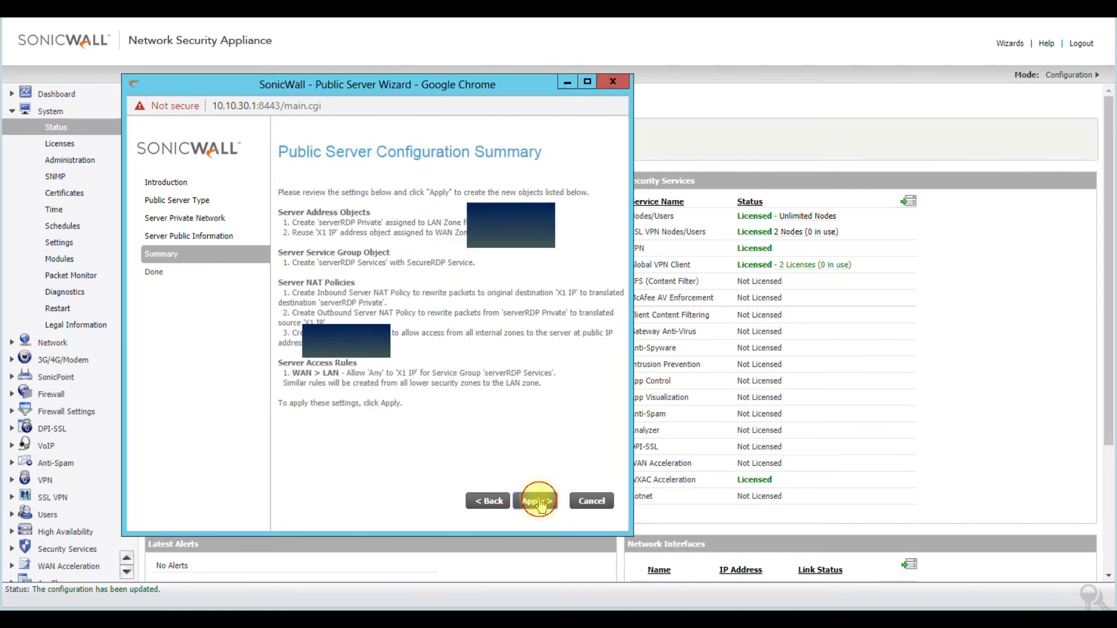
left_click(536, 500)
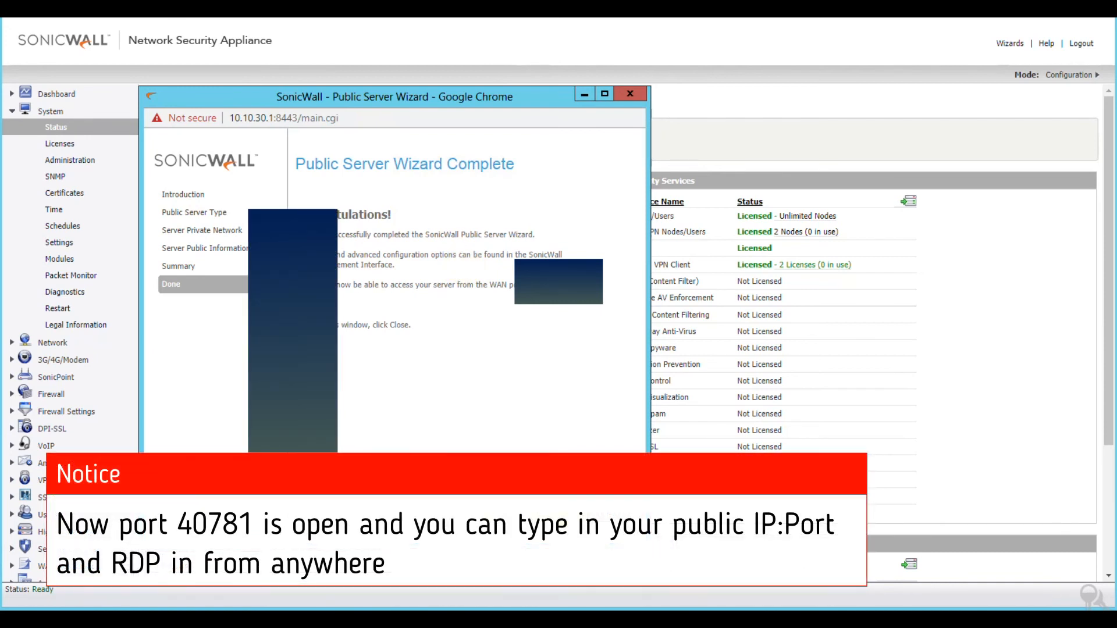
left_click(632, 93)
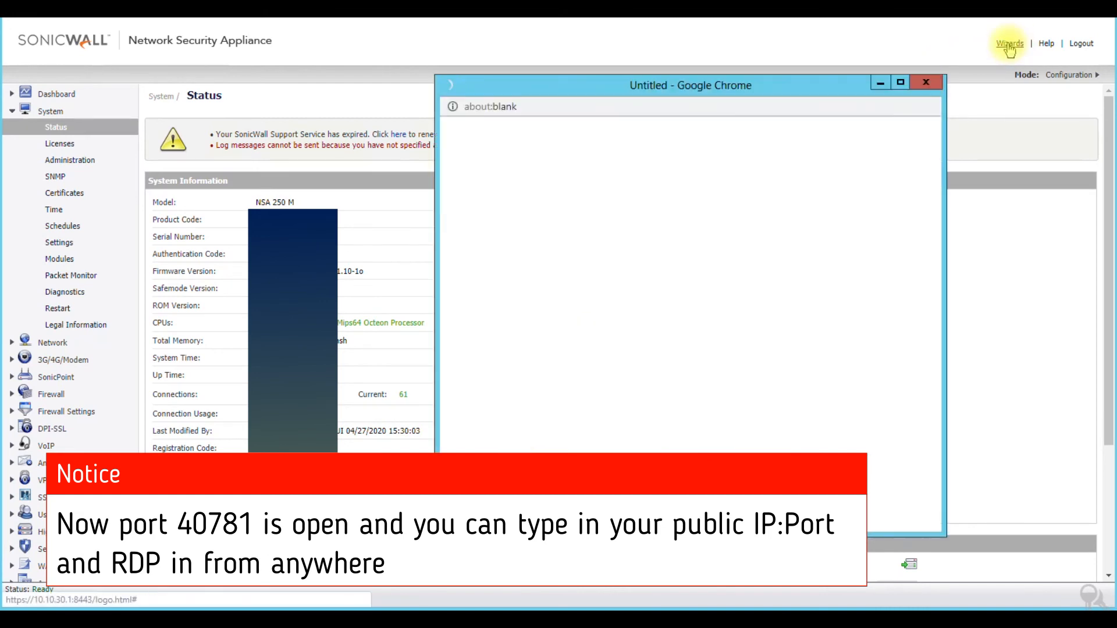
- Reopen Wizards, move the window left, and start the Public Server Wizard again
left_click(1011, 43)
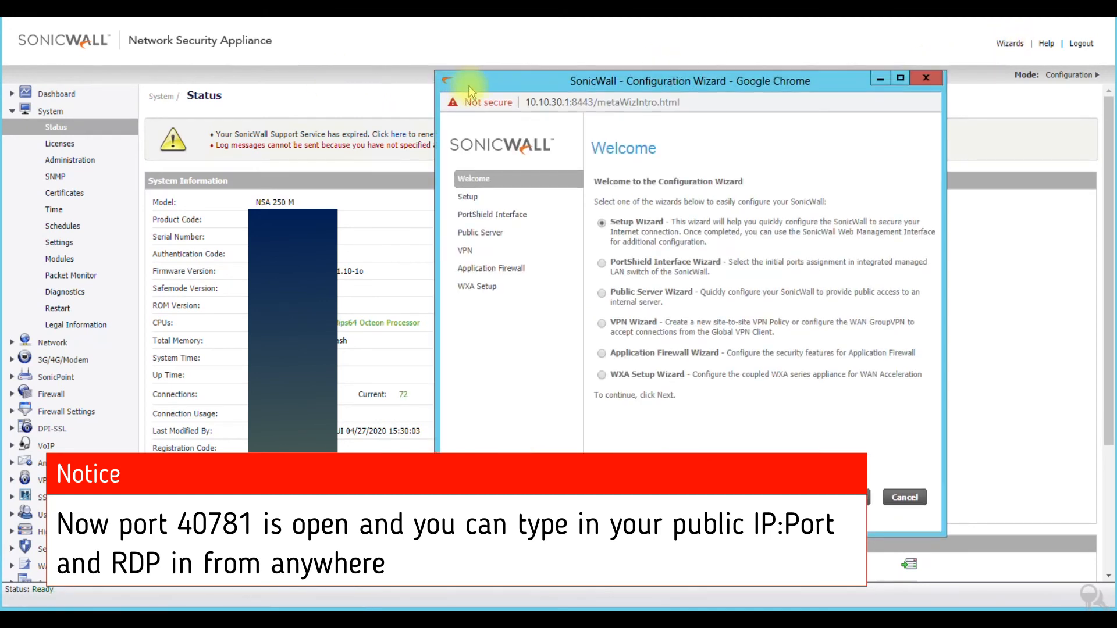
left_click_drag(688, 80, 387, 93)
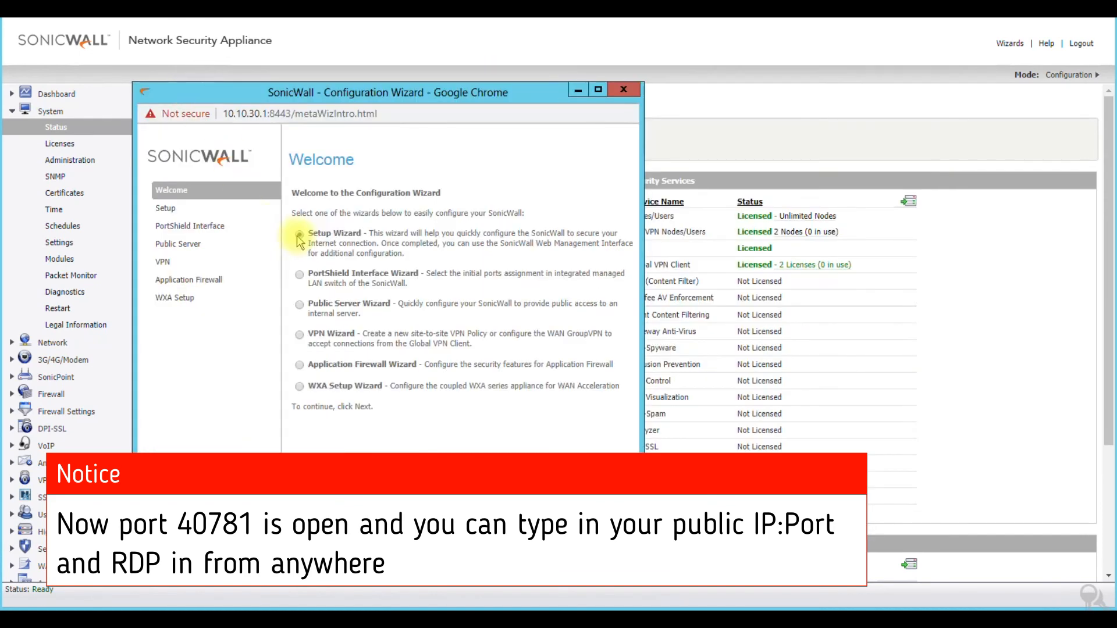
left_click(299, 234)
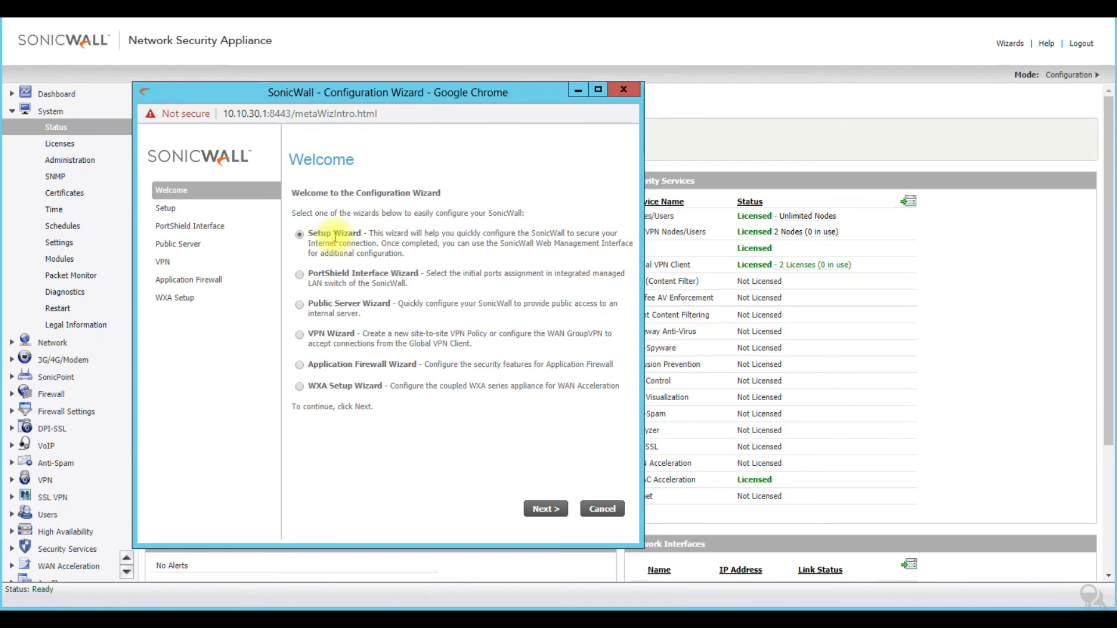
left_click(299, 304)
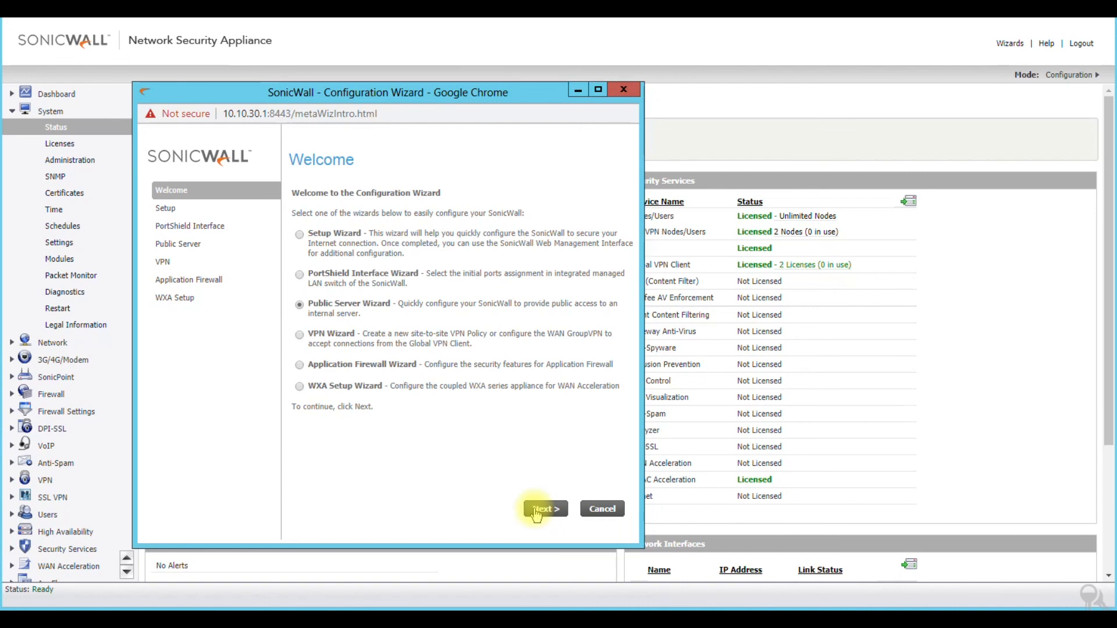
left_click(545, 509)
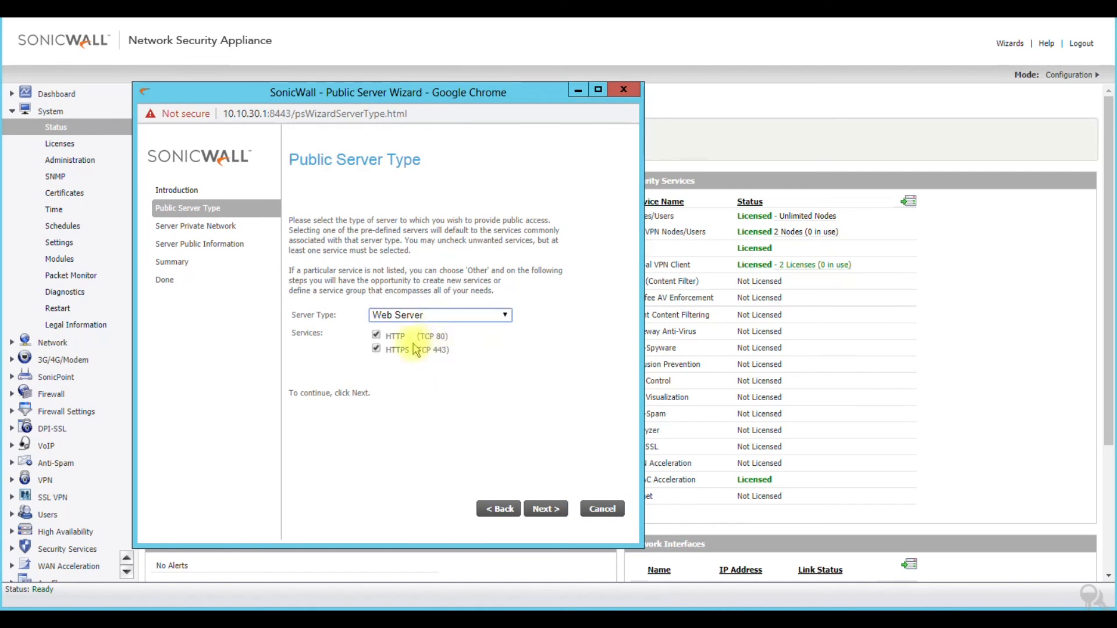
- Attempt to uncheck HTTPS, dismiss the warning, and keep both HTTP and HTTPS
left_click(375, 348)
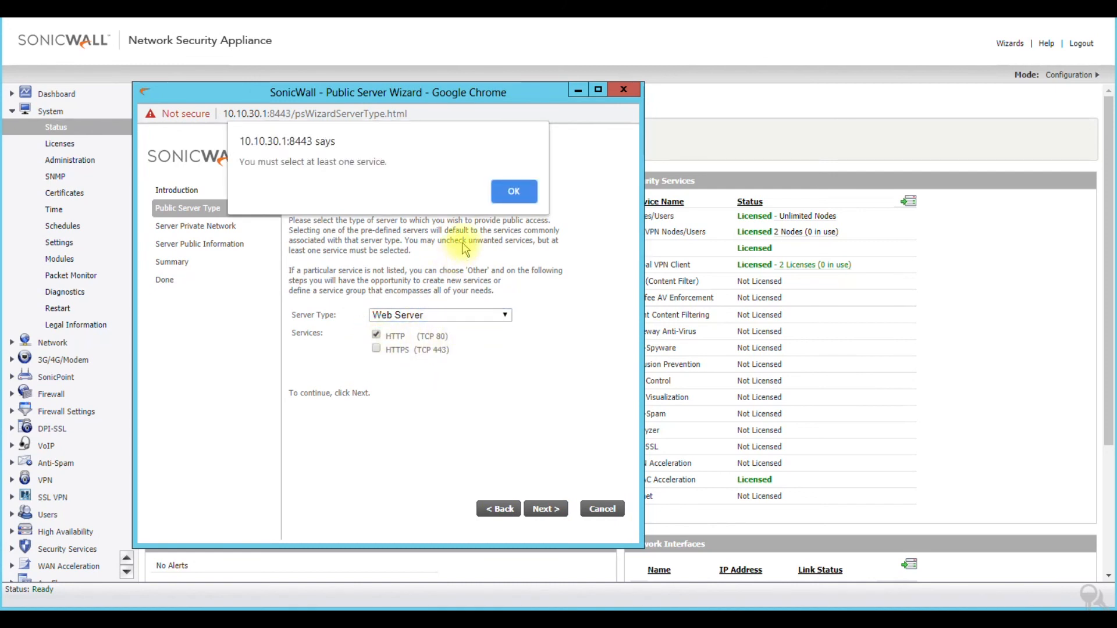
left_click(514, 192)
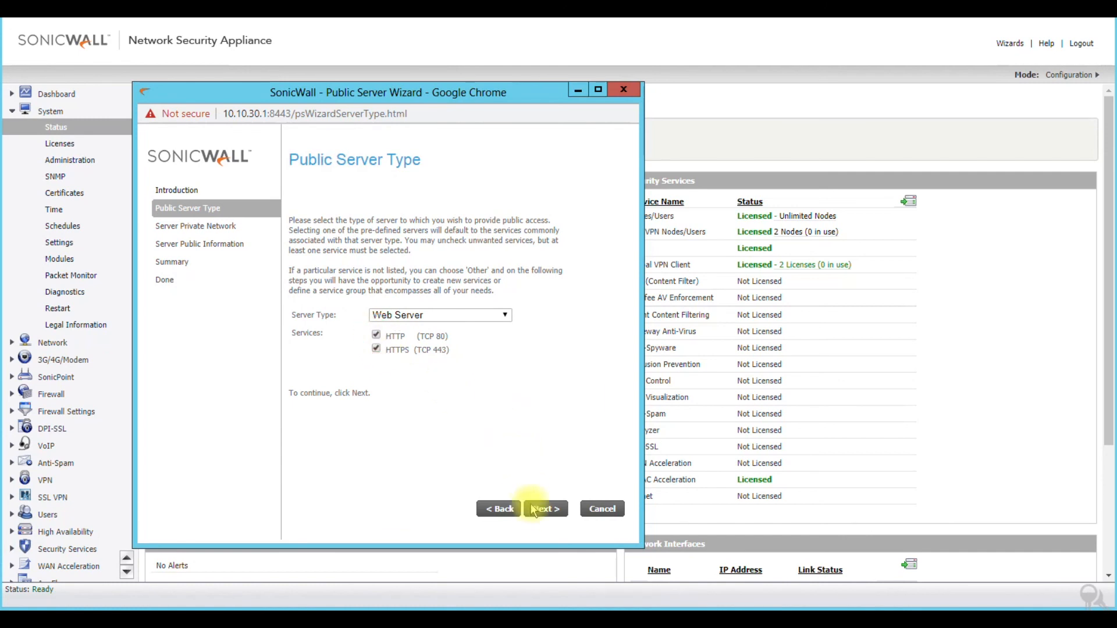
left_click(545, 509)
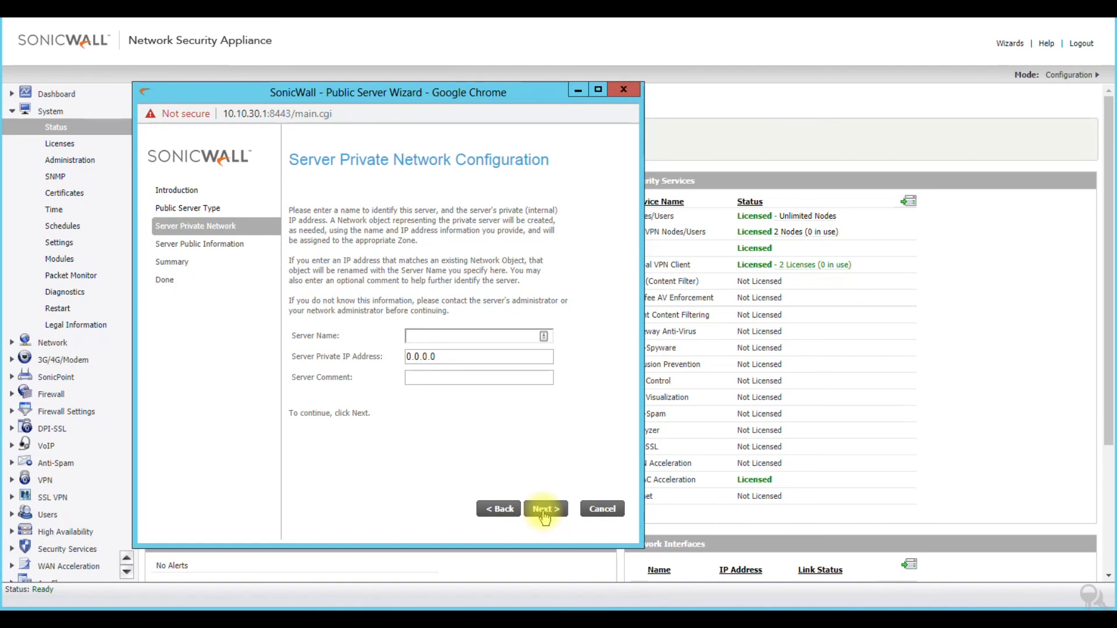
mouse_move(532, 480)
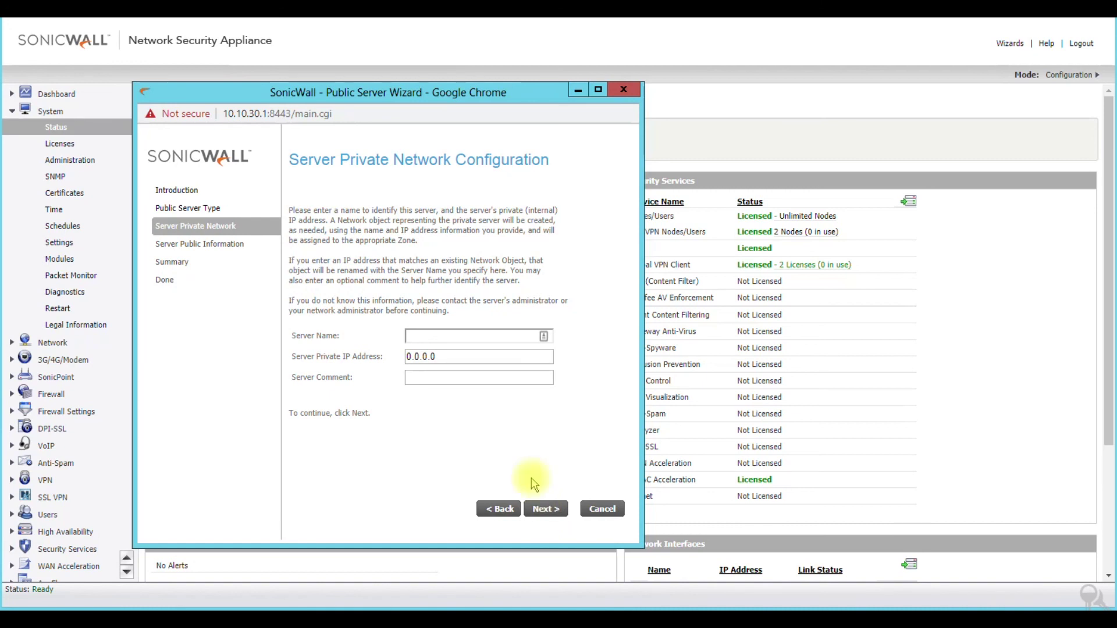